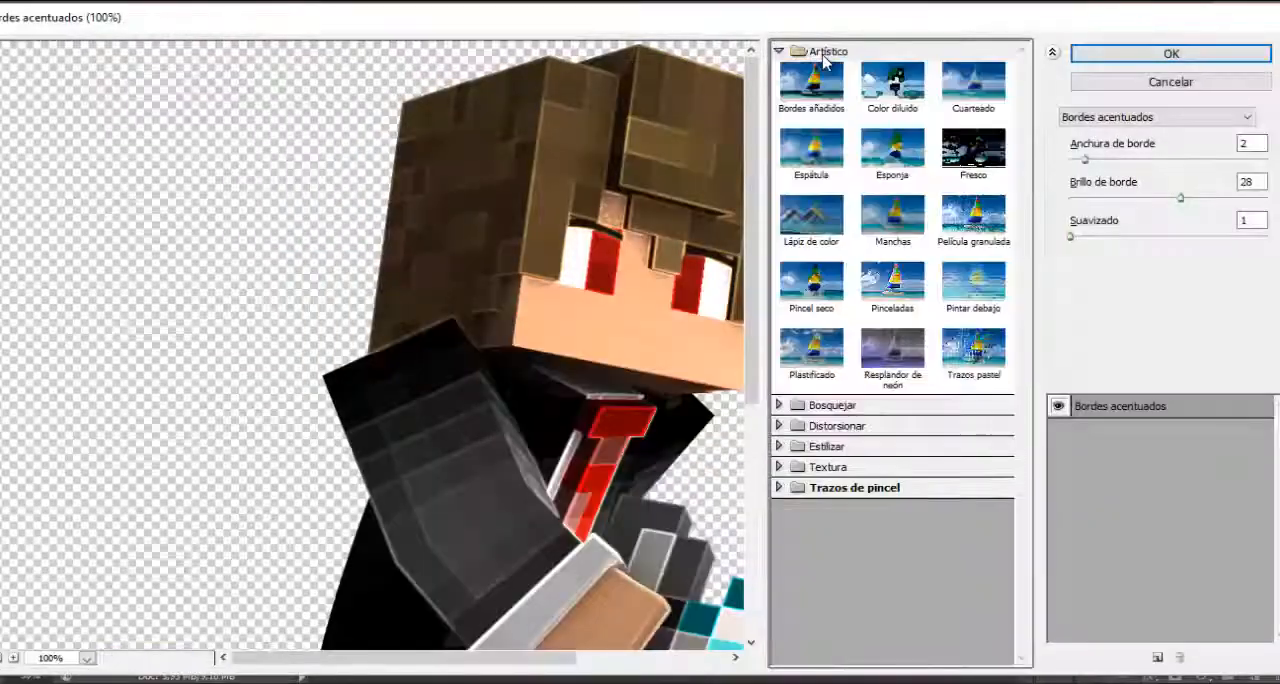
# Step: Apply the Accented Edges (Bordes acentuados) filter to the Minecraft character render
pyautogui.click(811, 353)
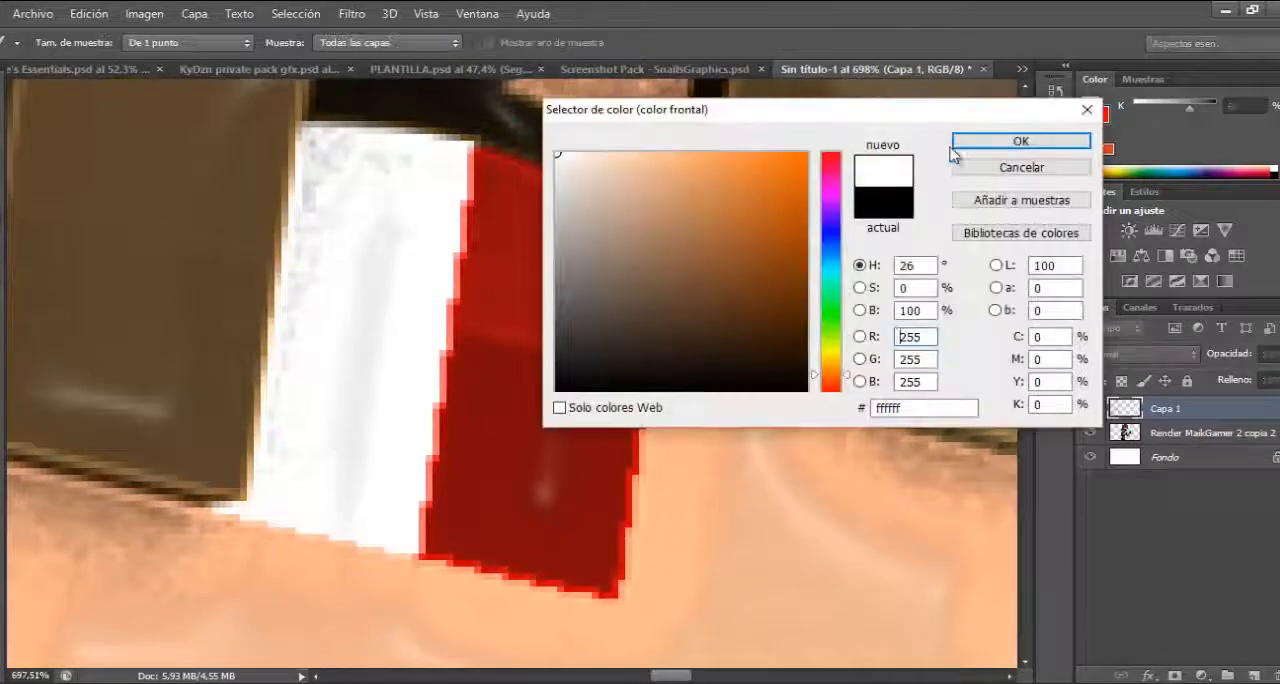
# Step: Confirm white #ffffff as the foreground colour for painting eye highlights
pyautogui.click(1020, 140)
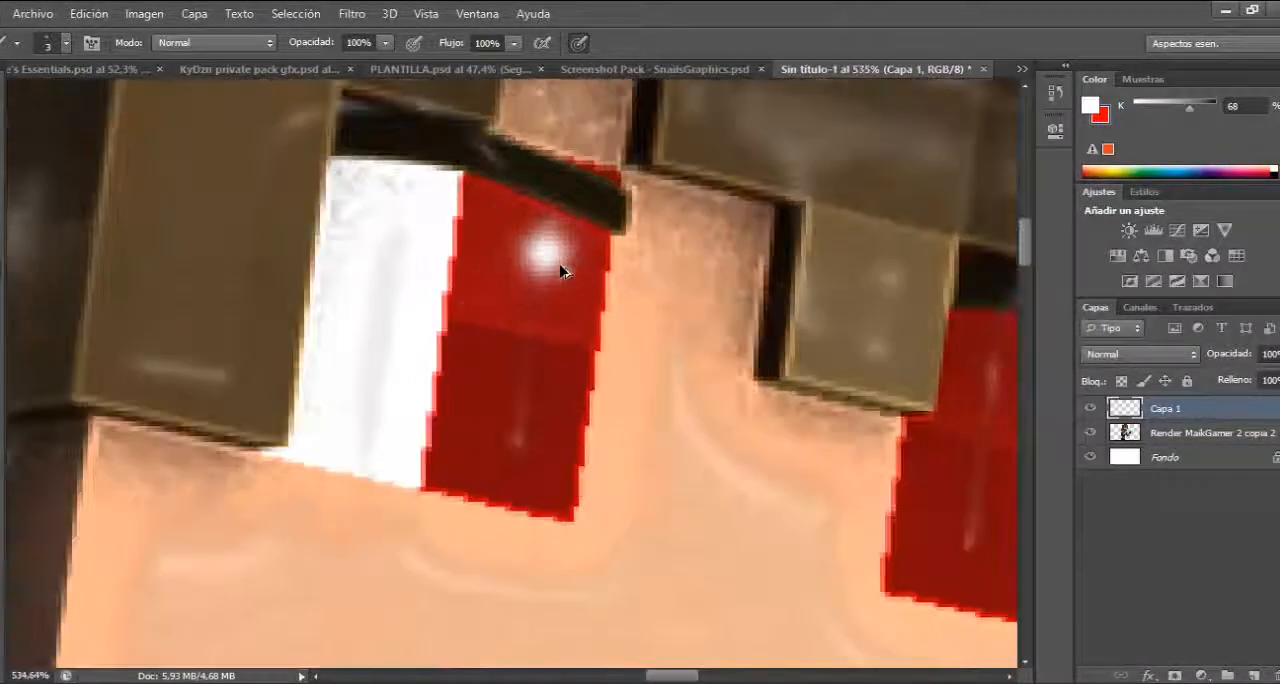
pyautogui.moveTo(490, 330)
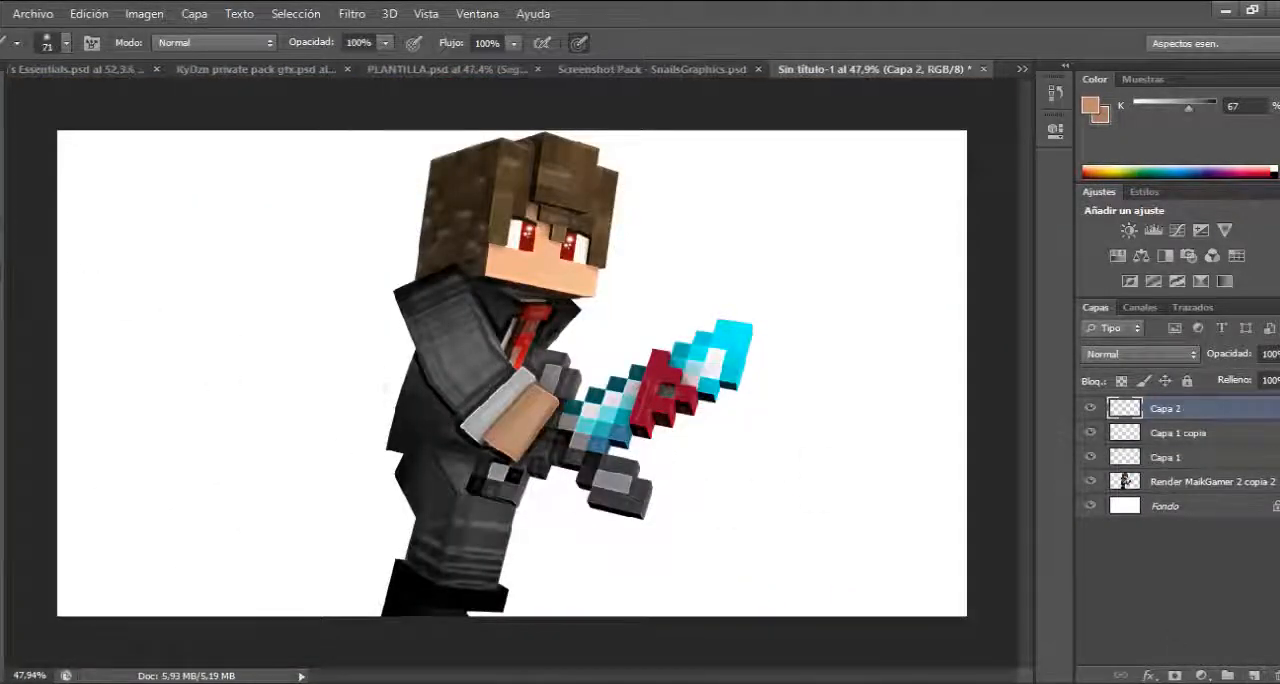
# Step: Add a Color Balance adjustment and blend the fire texture into the sword as glow
pyautogui.click(75, 69)
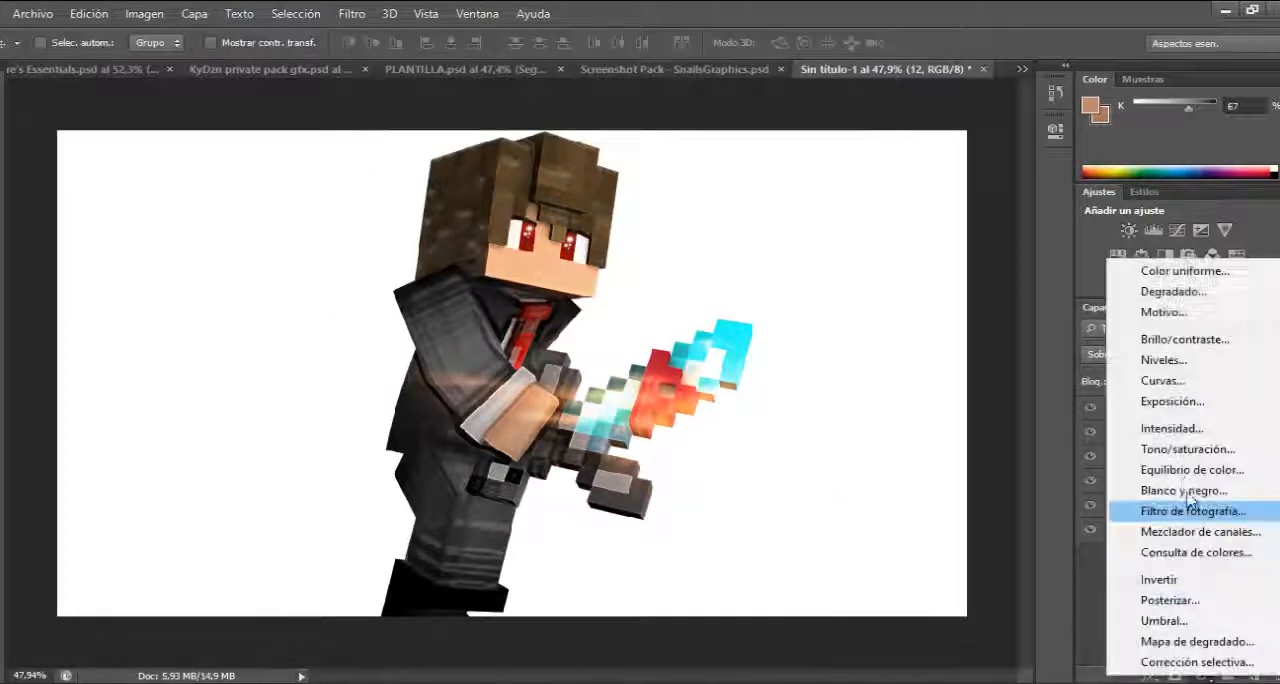
pyautogui.click(1191, 469)
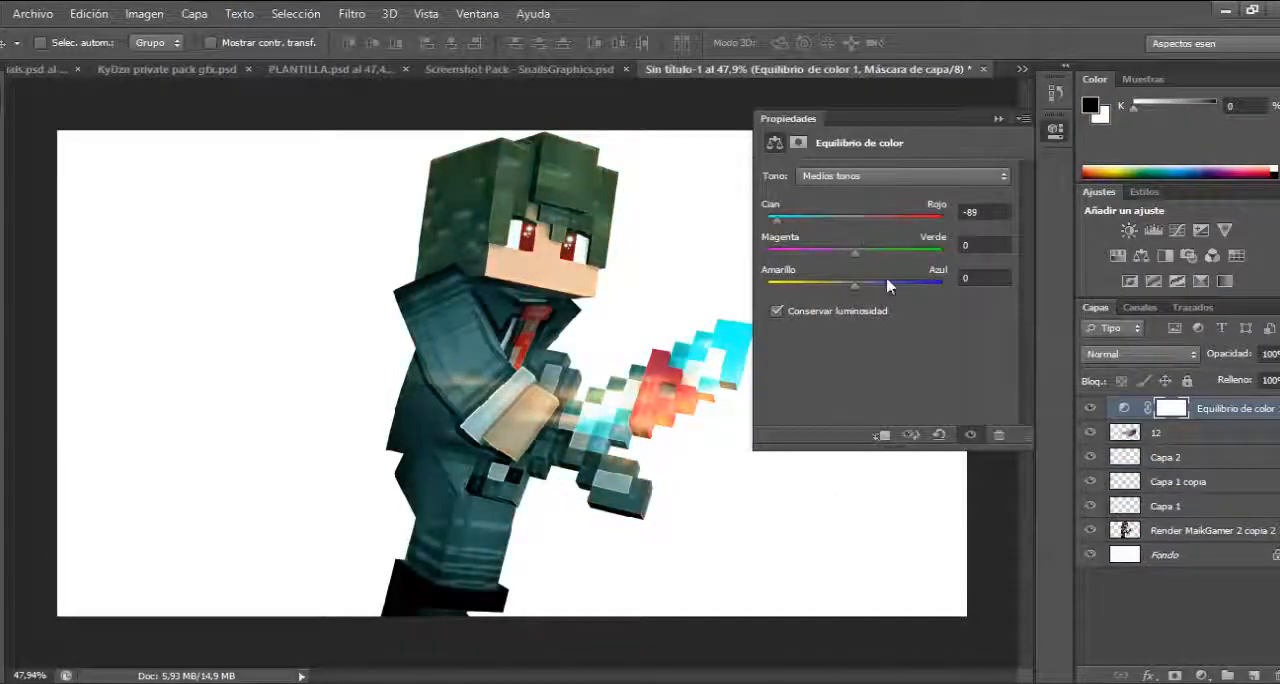
pyautogui.click(1140, 353)
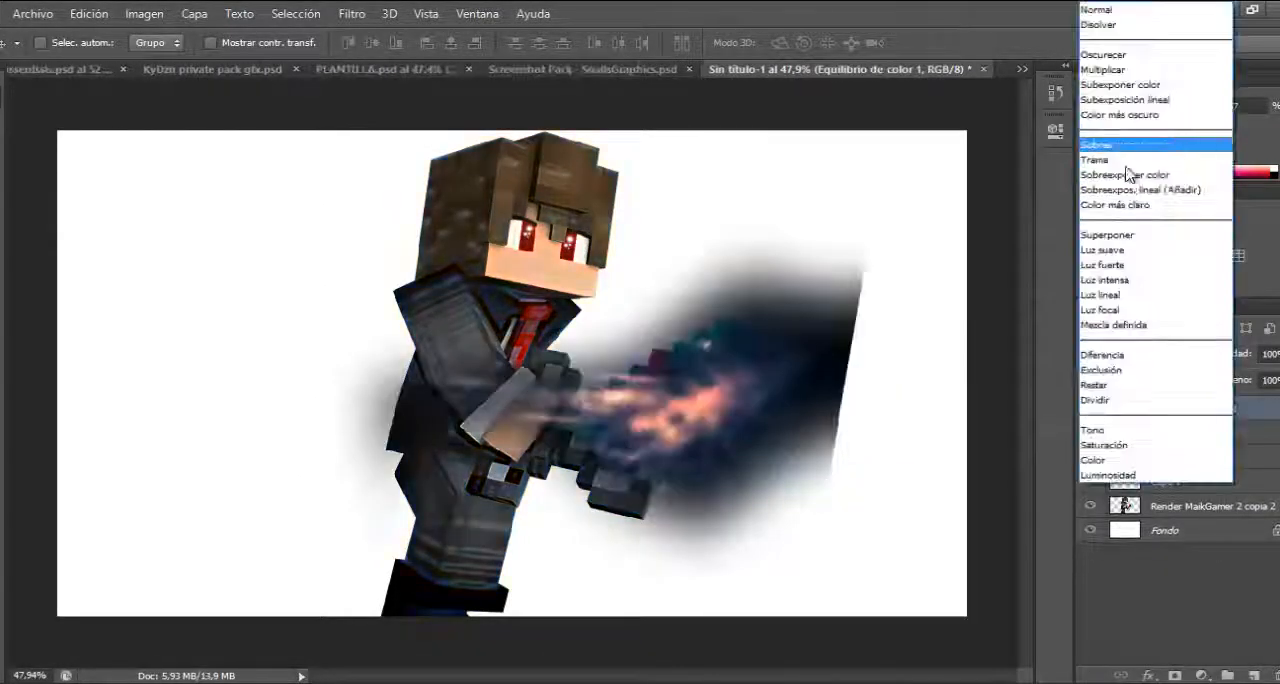
pyautogui.click(1140, 189)
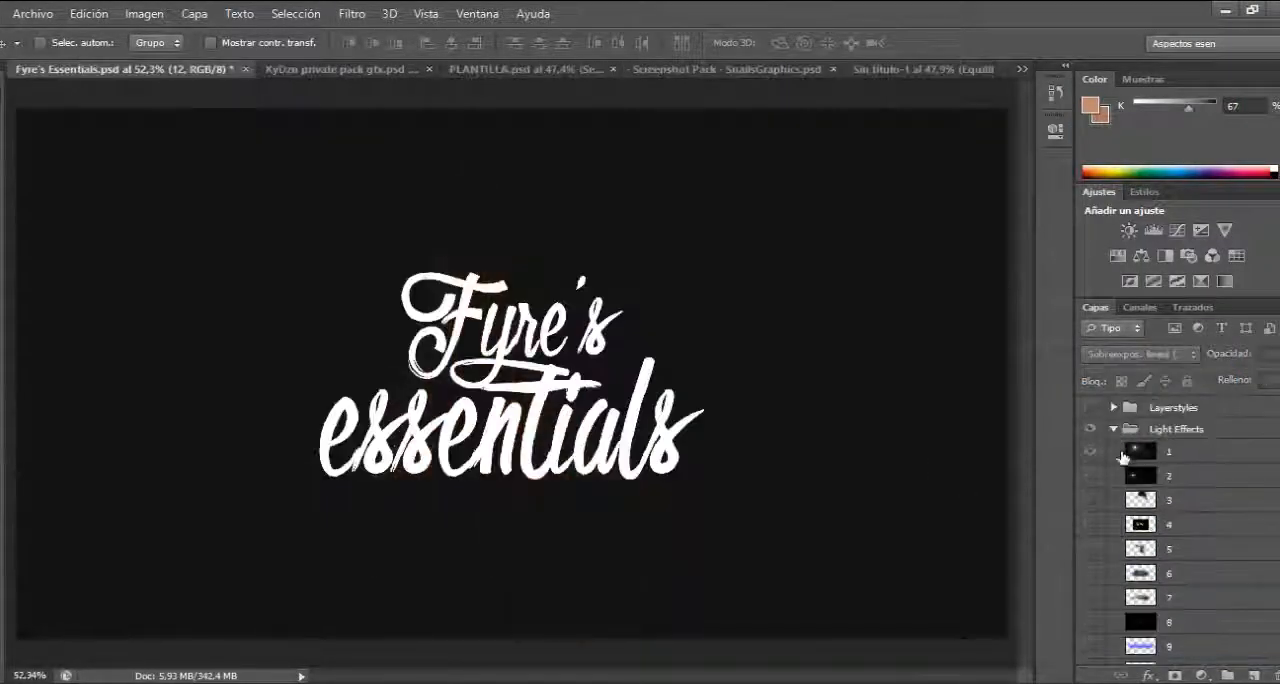
# Step: Bring lighting stocks 1 and 5 over the sword and set the foreground to black
pyautogui.click(885, 69)
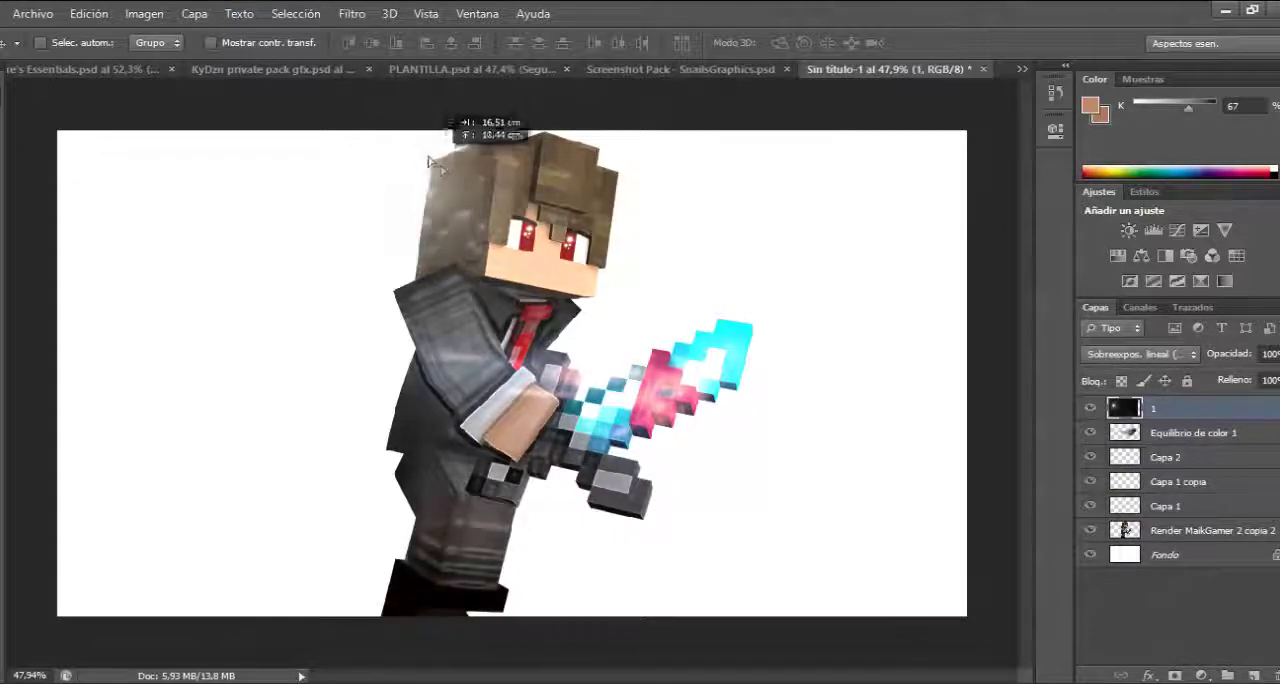
pyautogui.click(80, 69)
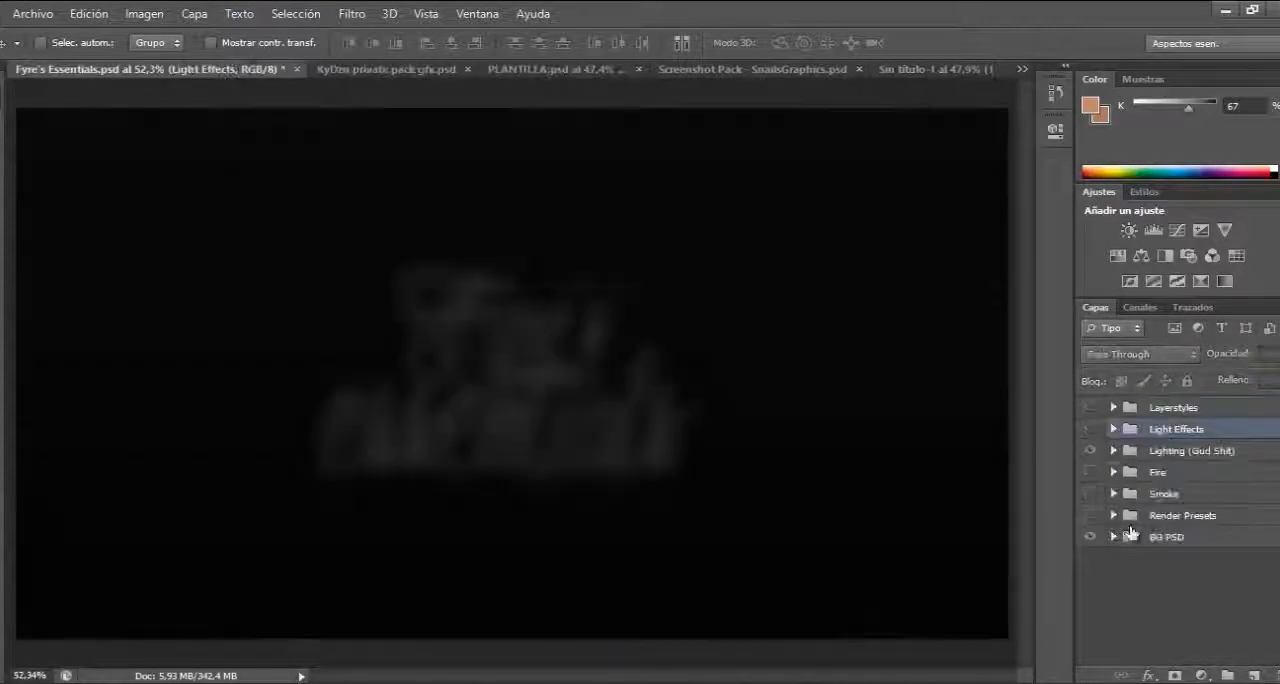
pyautogui.click(1112, 450)
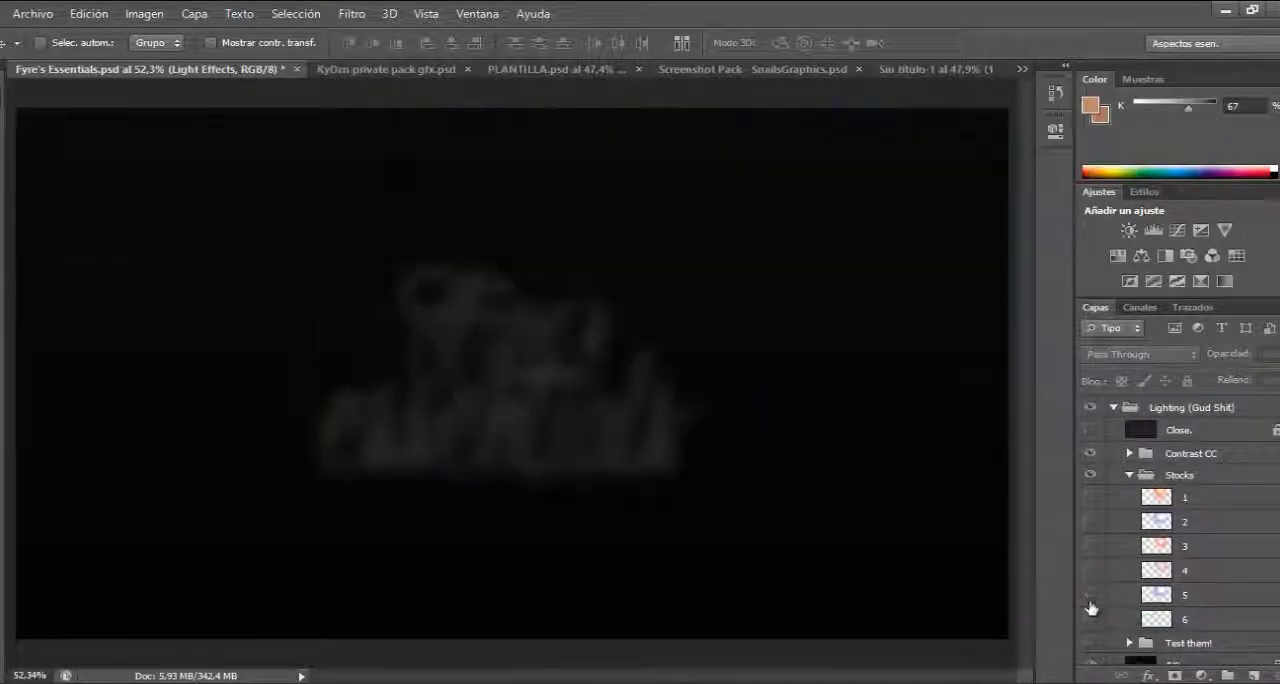
pyautogui.click(889, 69)
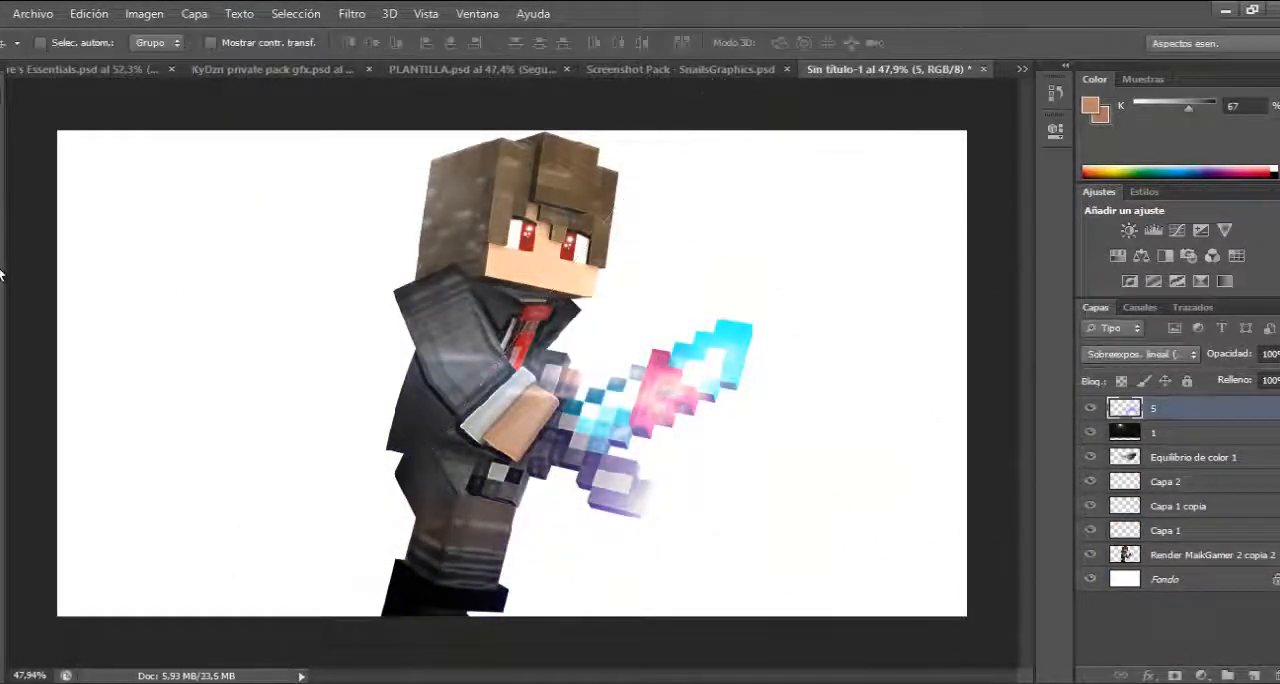
pyautogui.click(1091, 107)
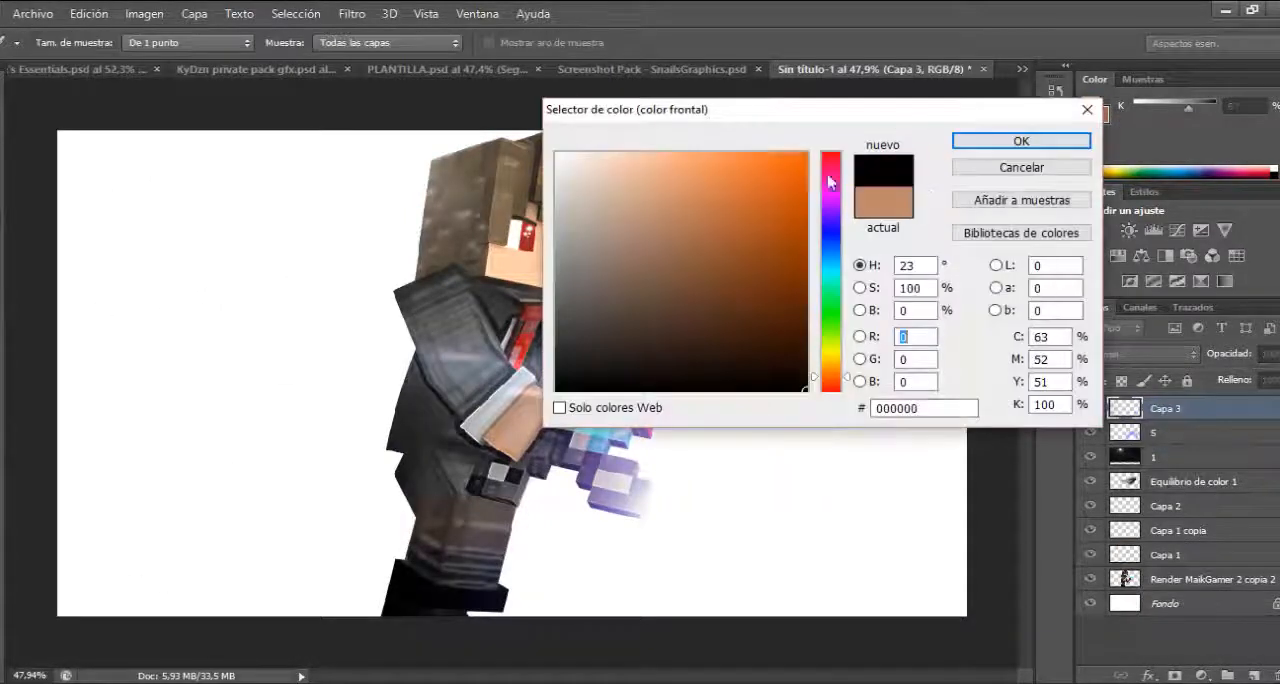
pyautogui.click(1021, 140)
pyautogui.write('Wallpaper Maik')
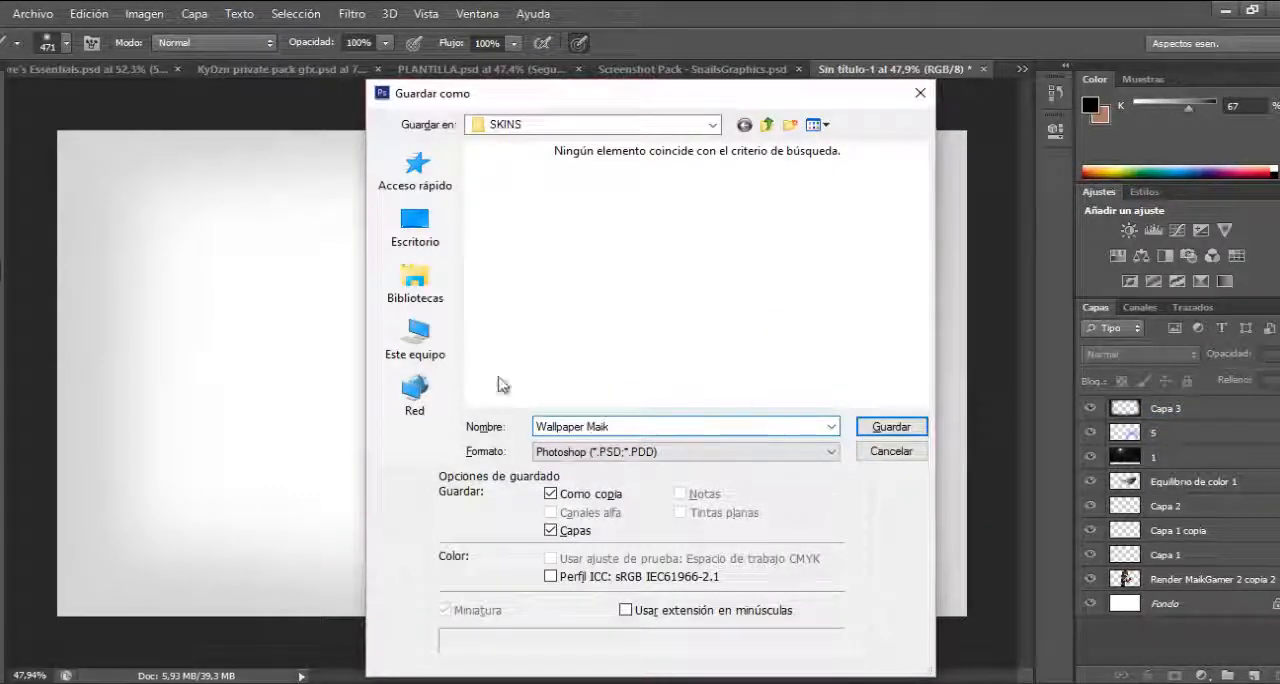
# Step: Save the glowing sword render as a PNG file
pyautogui.click(686, 451)
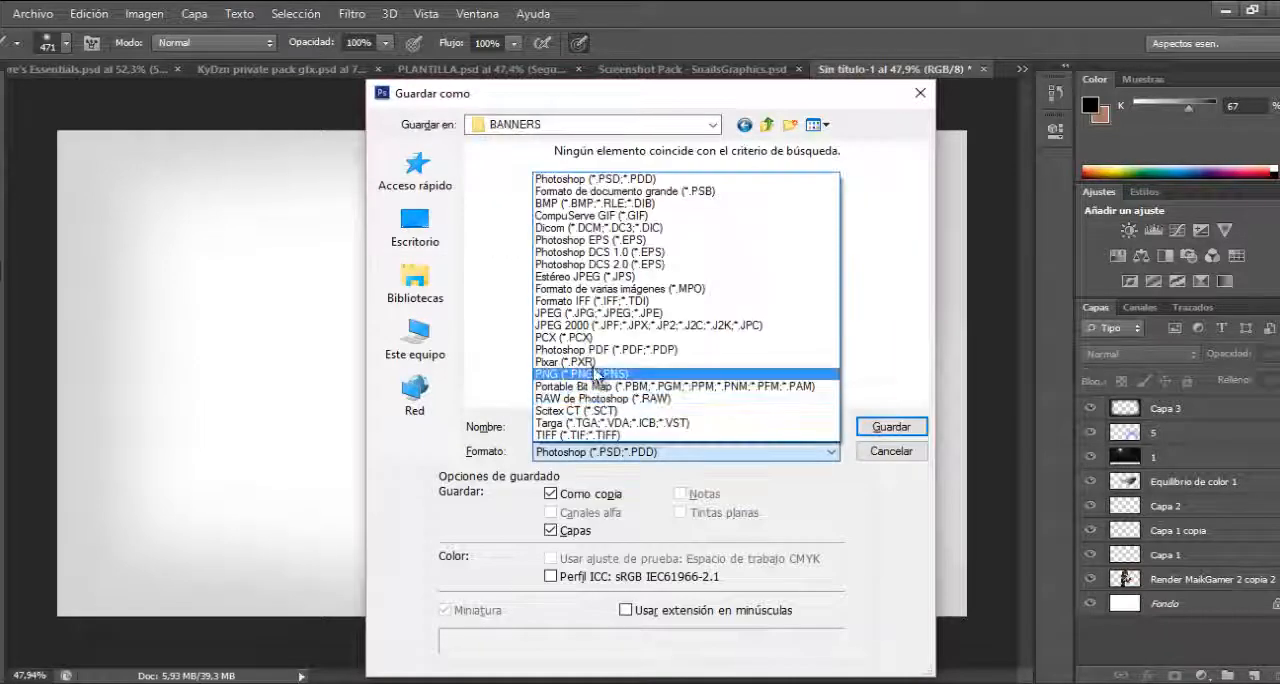
pyautogui.click(890, 451)
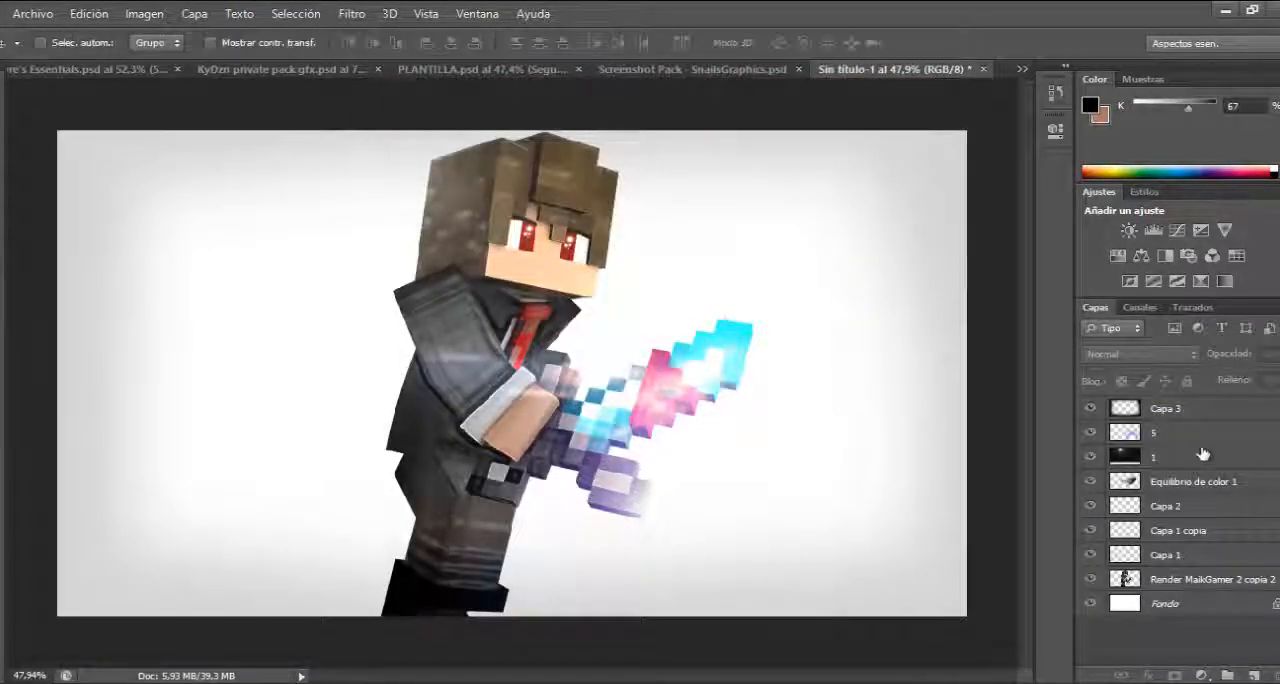
pyautogui.click(1210, 579)
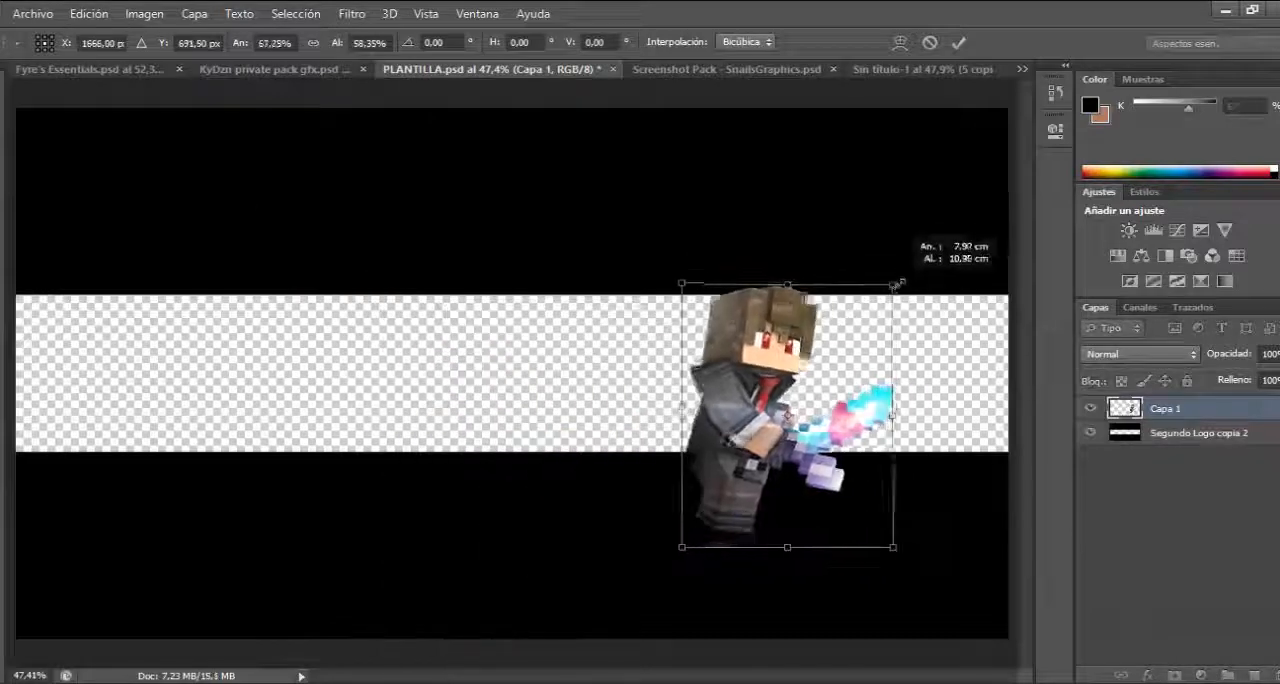
# Step: Open the second character render file from the File menu
pyautogui.click(32, 13)
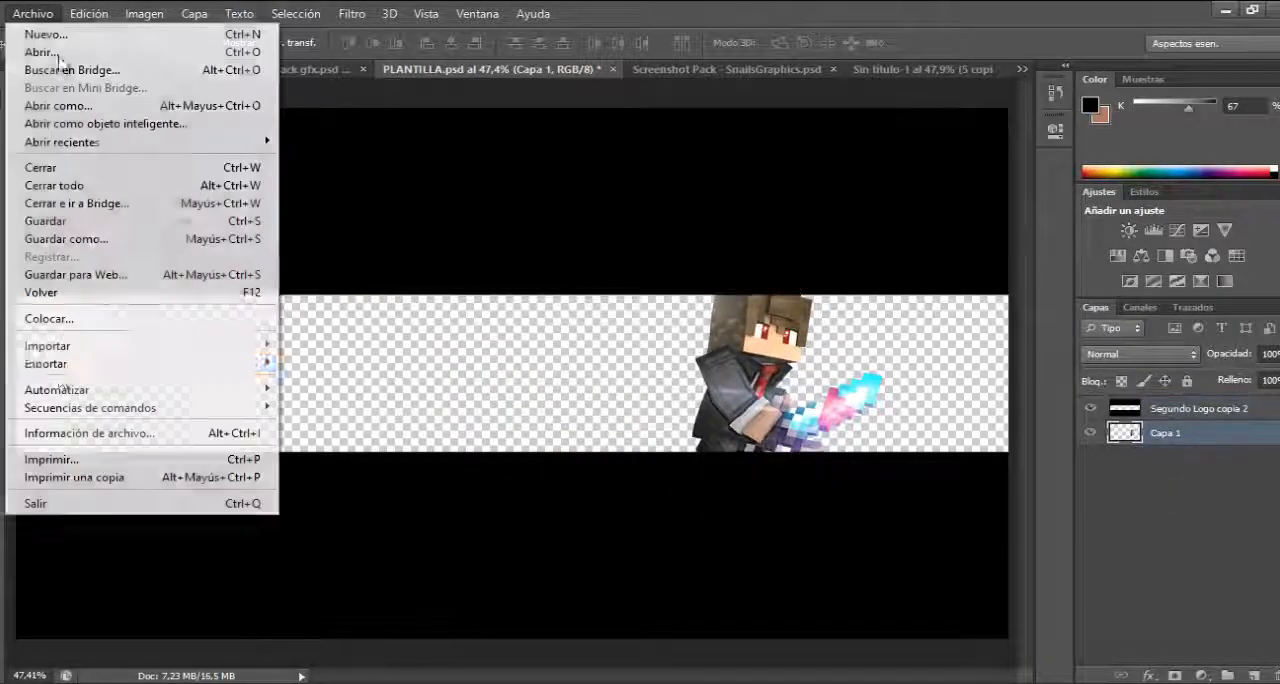
pyautogui.click(49, 318)
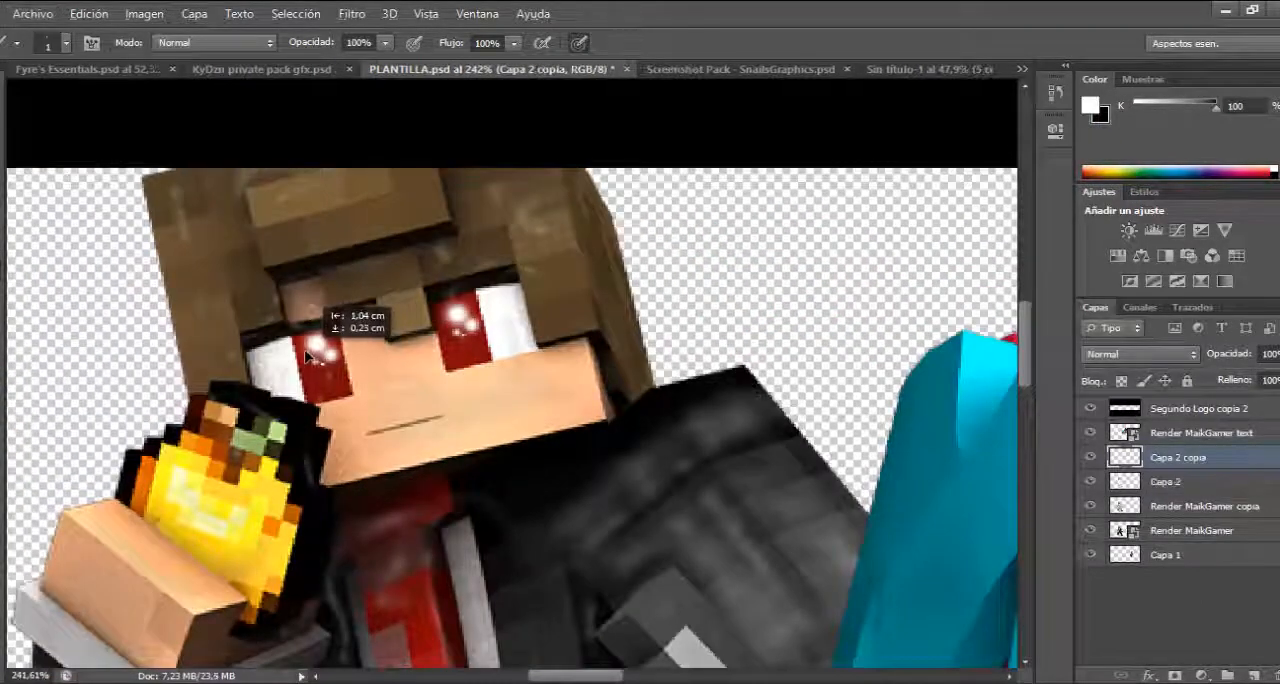
# Step: Bring smoke effect 4 from Fyre's Essentials into the banner and set its blending
pyautogui.click(85, 69)
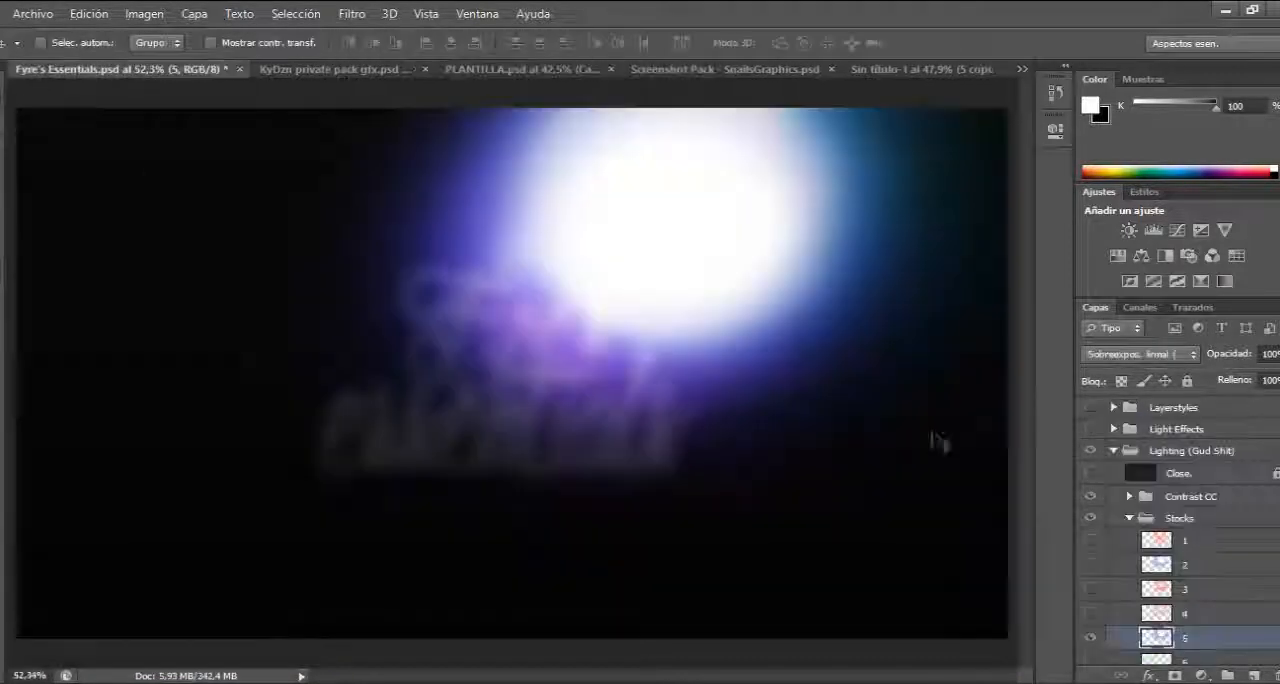
pyautogui.click(1091, 451)
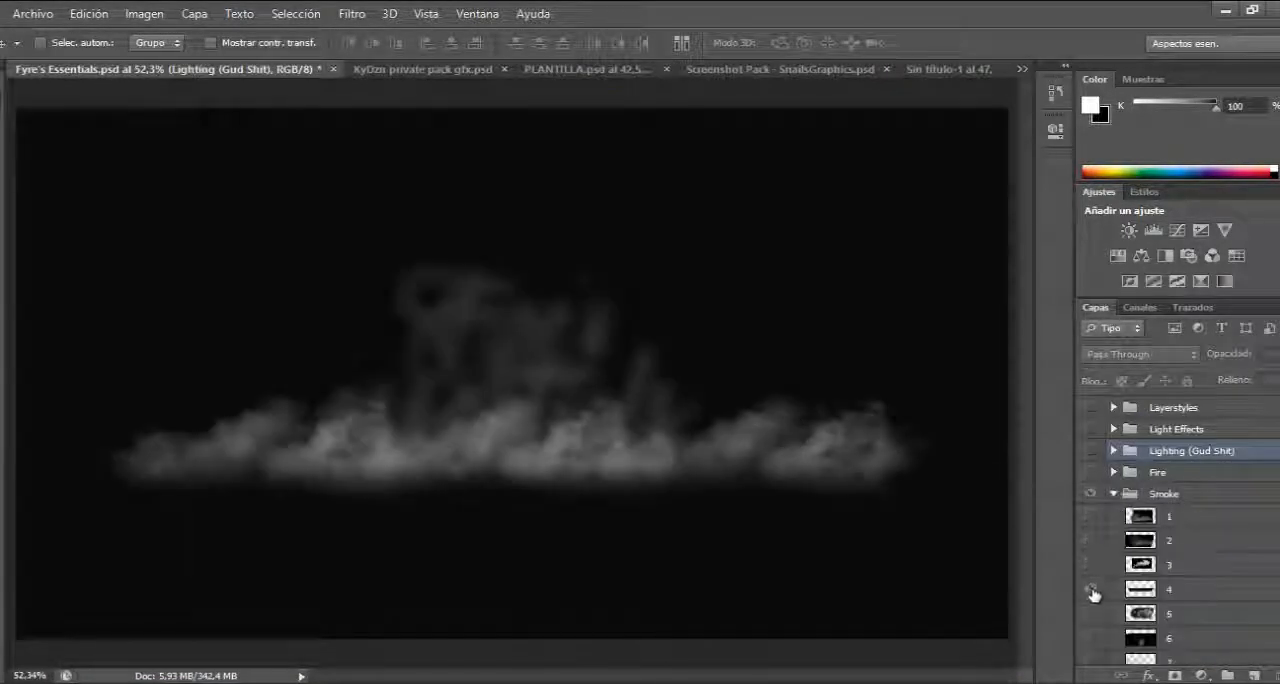
pyautogui.click(490, 69)
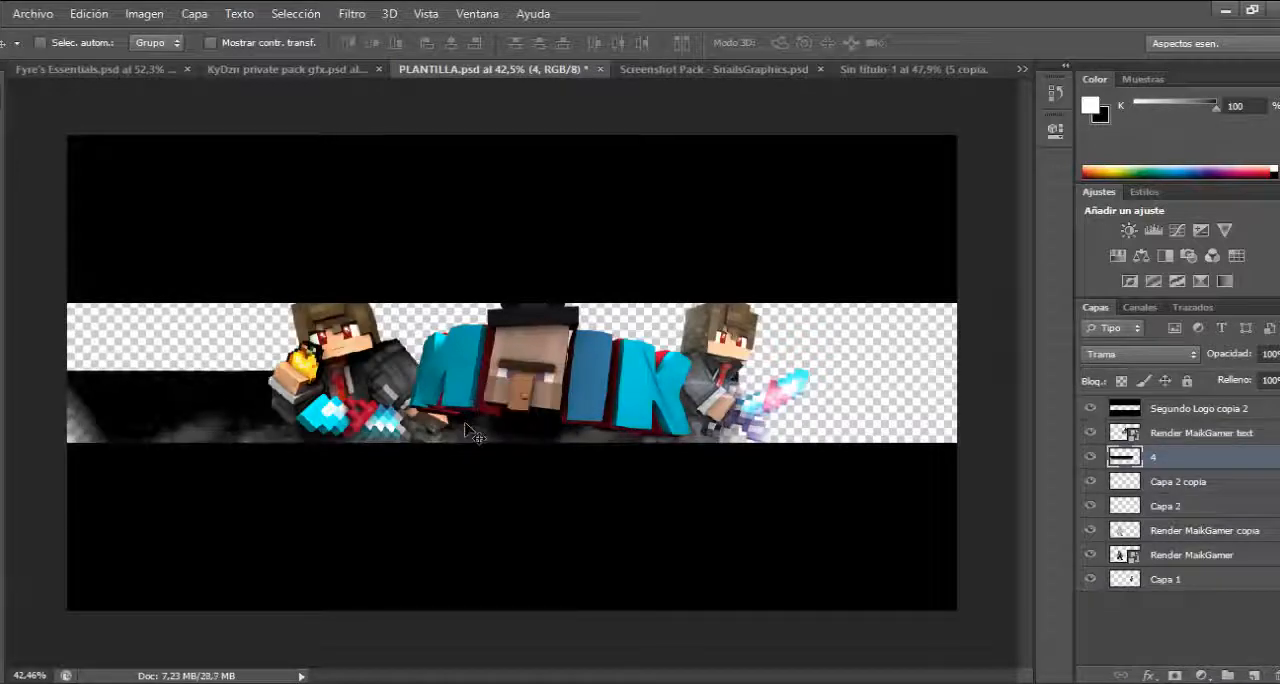
pyautogui.click(1135, 353)
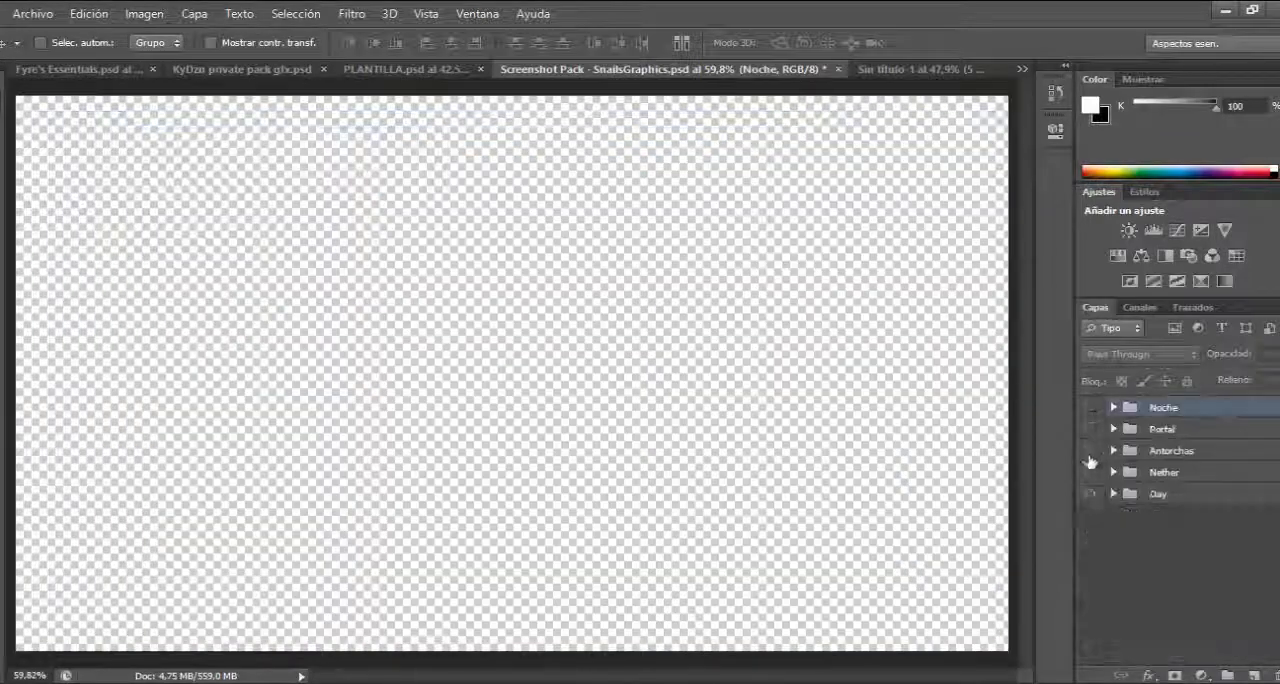
# Step: Pick a night screenshot from the Noche group for the banner background
pyautogui.click(1112, 407)
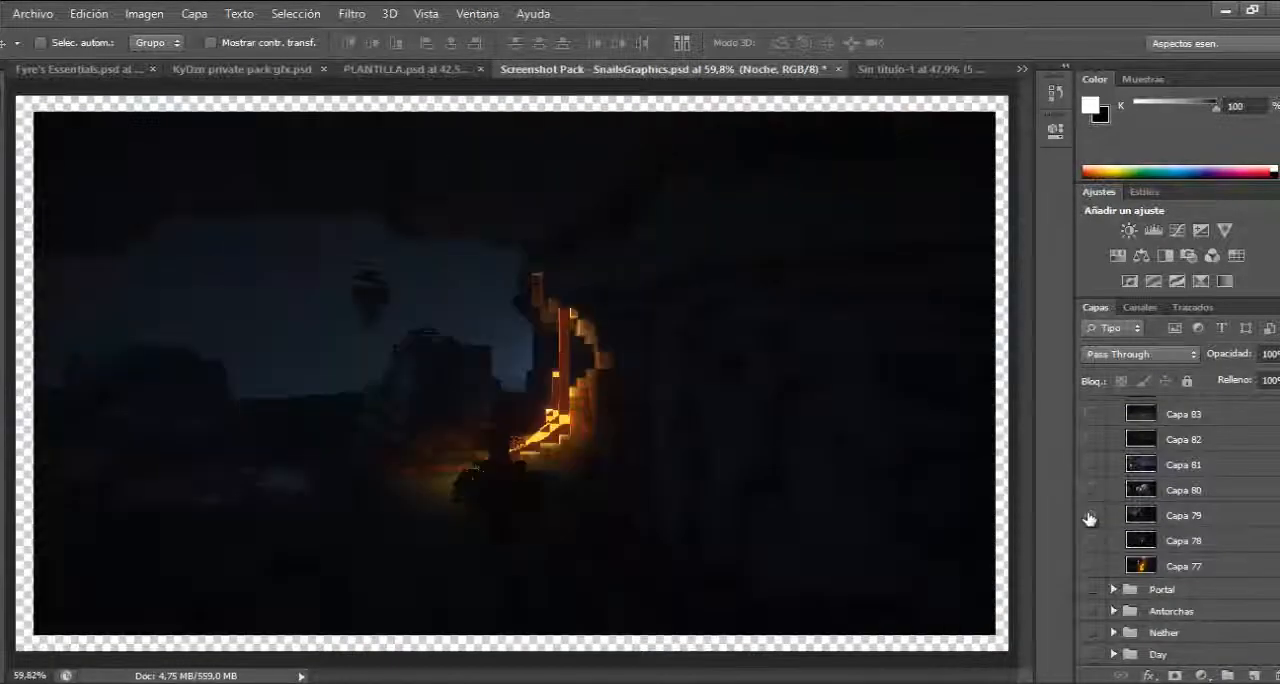
pyautogui.click(405, 69)
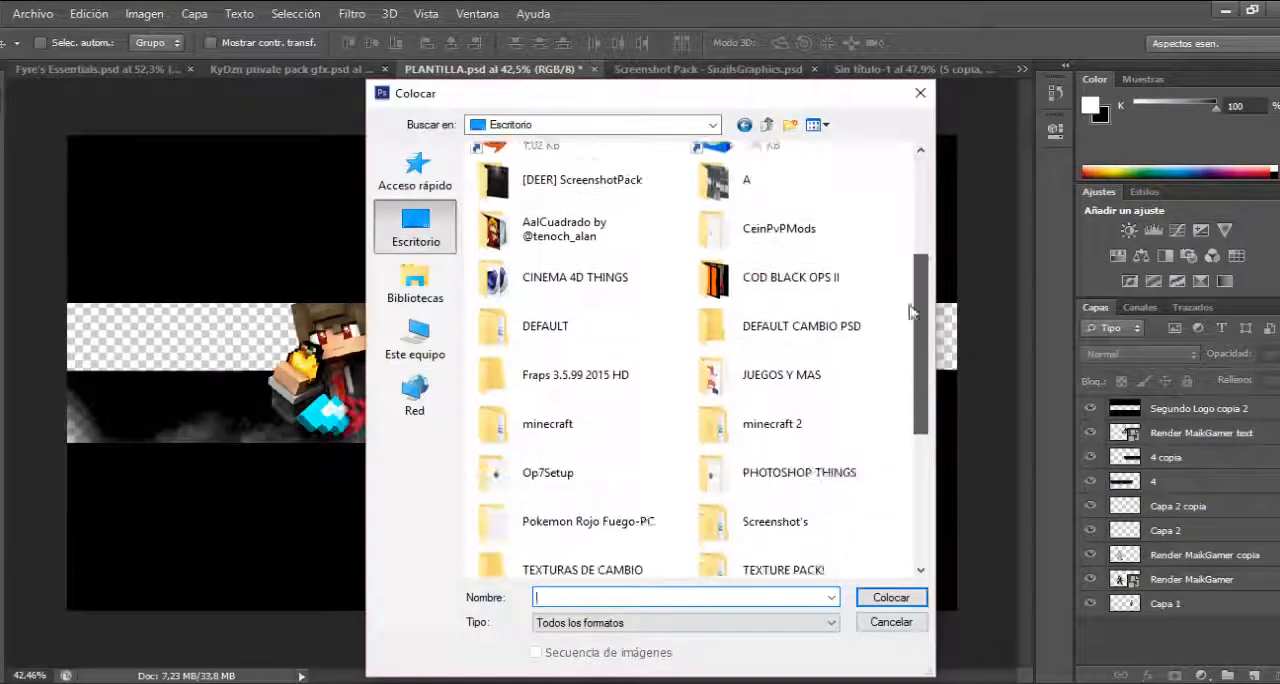
pyautogui.scroll(-3)
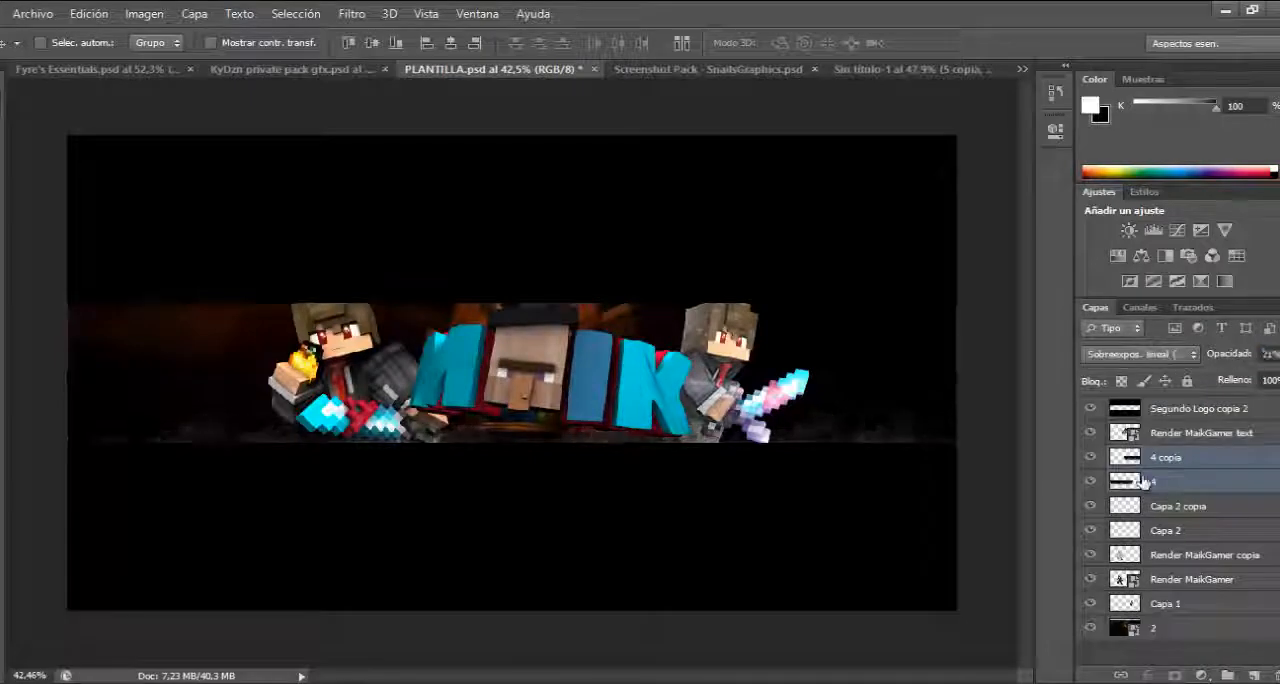
# Step: Add a Black and White (Blanco y negro) adjustment layer over the duplicated MAIK letters
pyautogui.click(1200, 432)
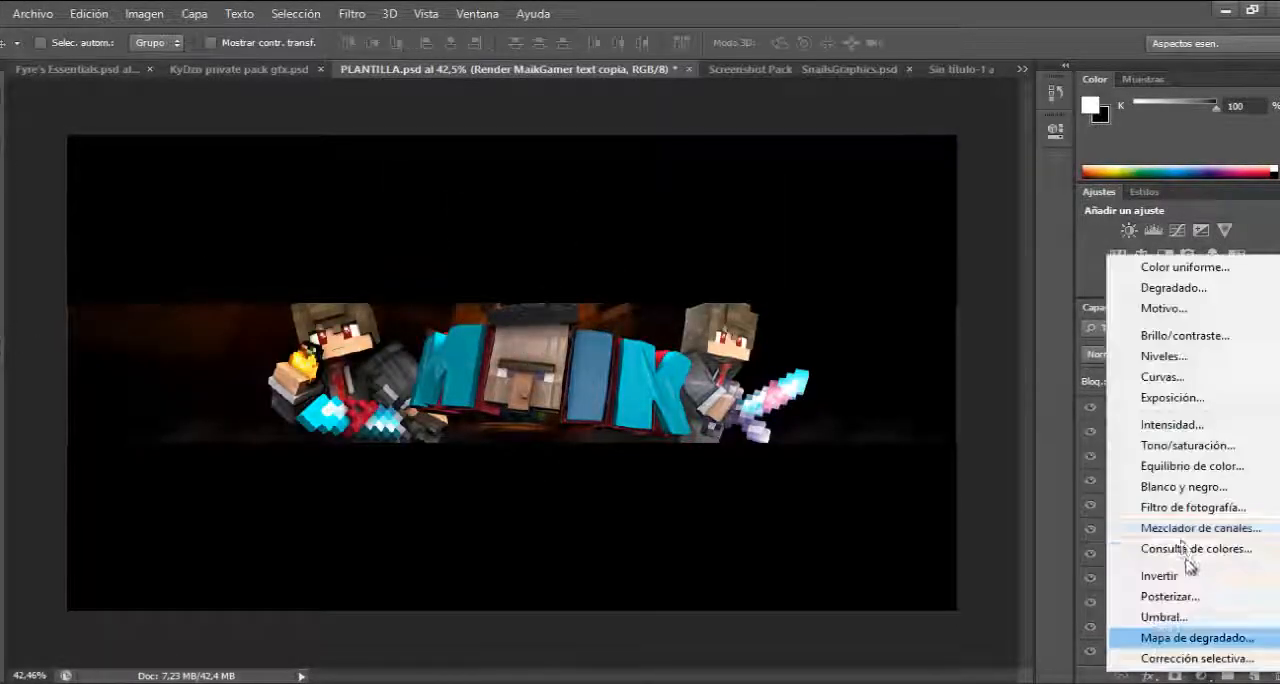
pyautogui.click(1183, 486)
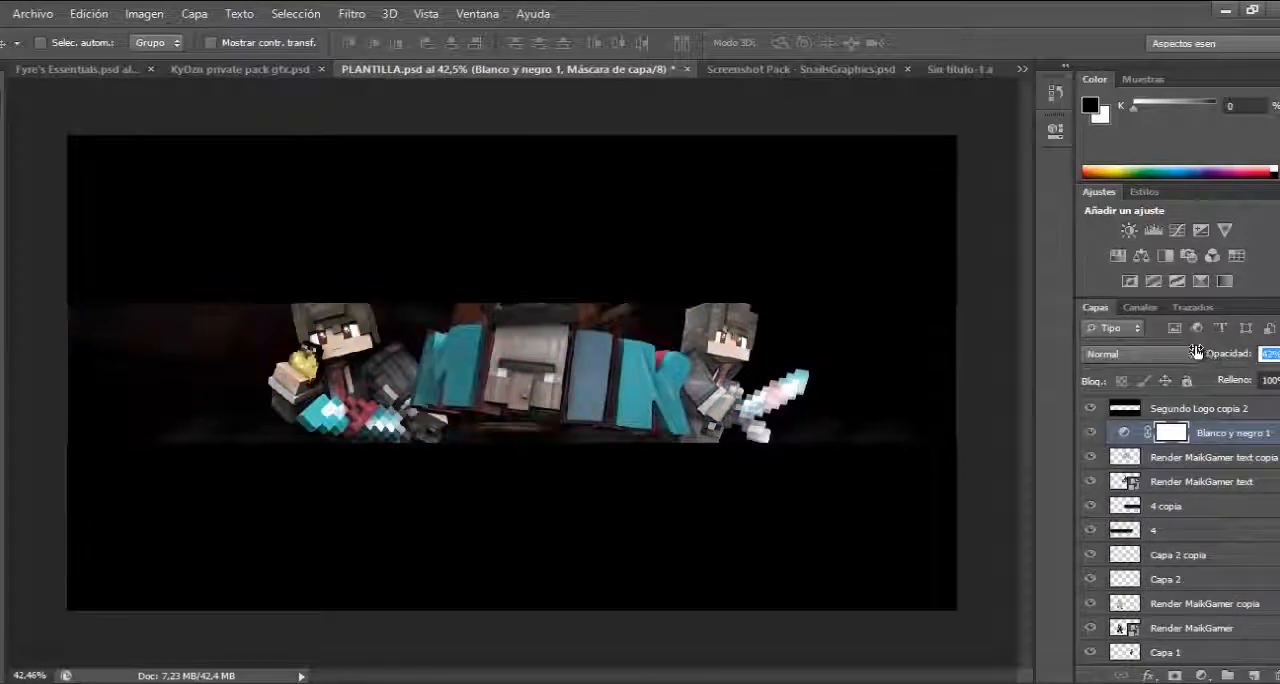